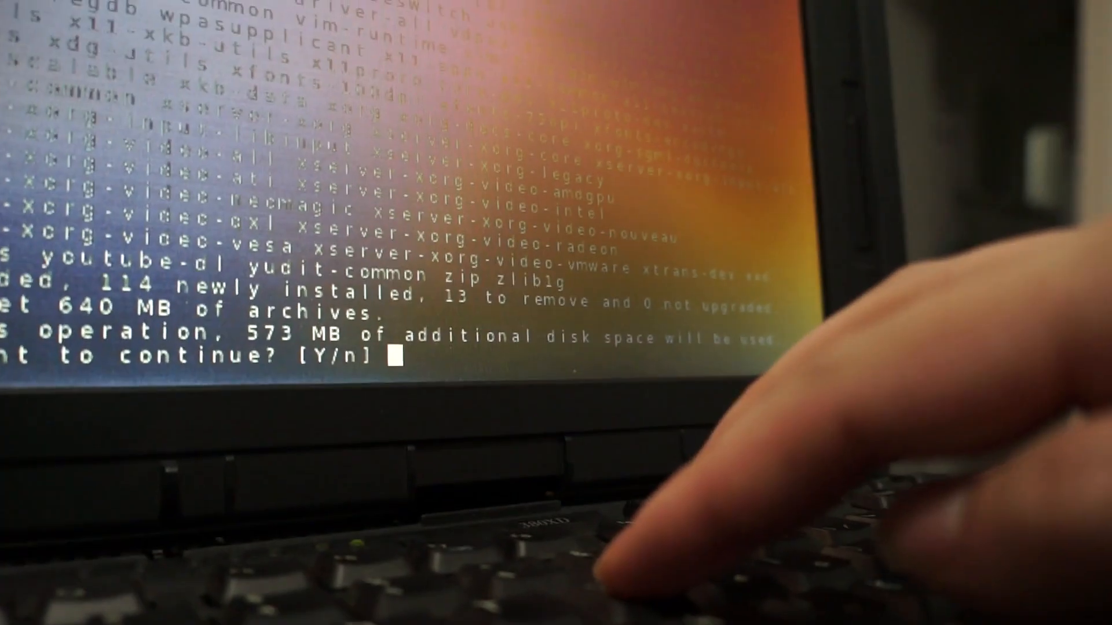
# Answer 'y' at the continue prompt so apt starts fetching packages from the bullseye mirror.
pyautogui.write('y')
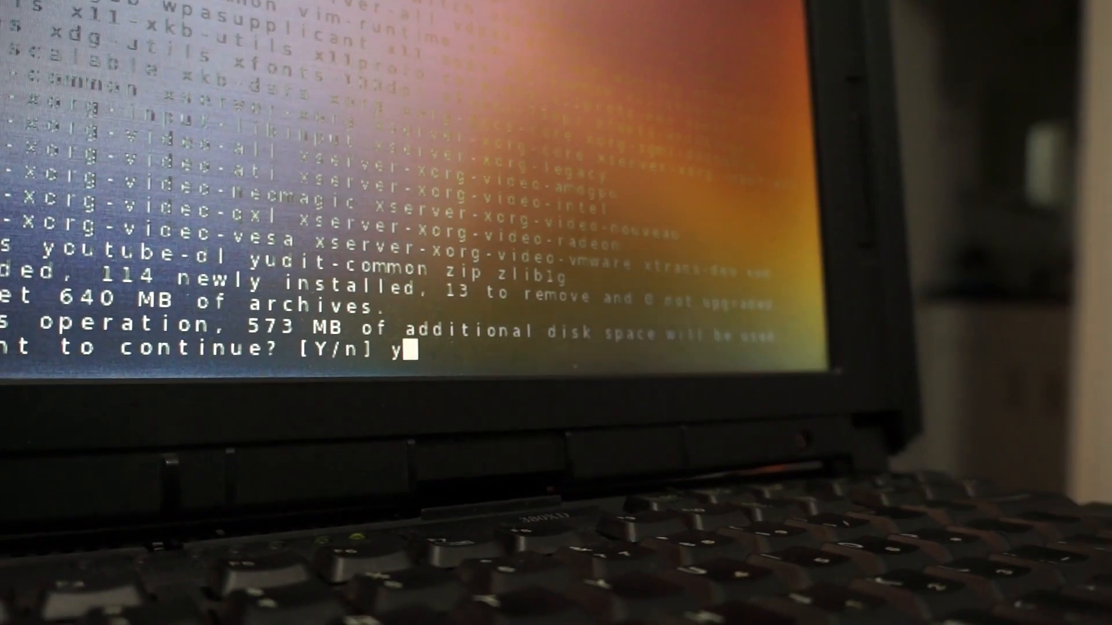
pyautogui.press('Return')
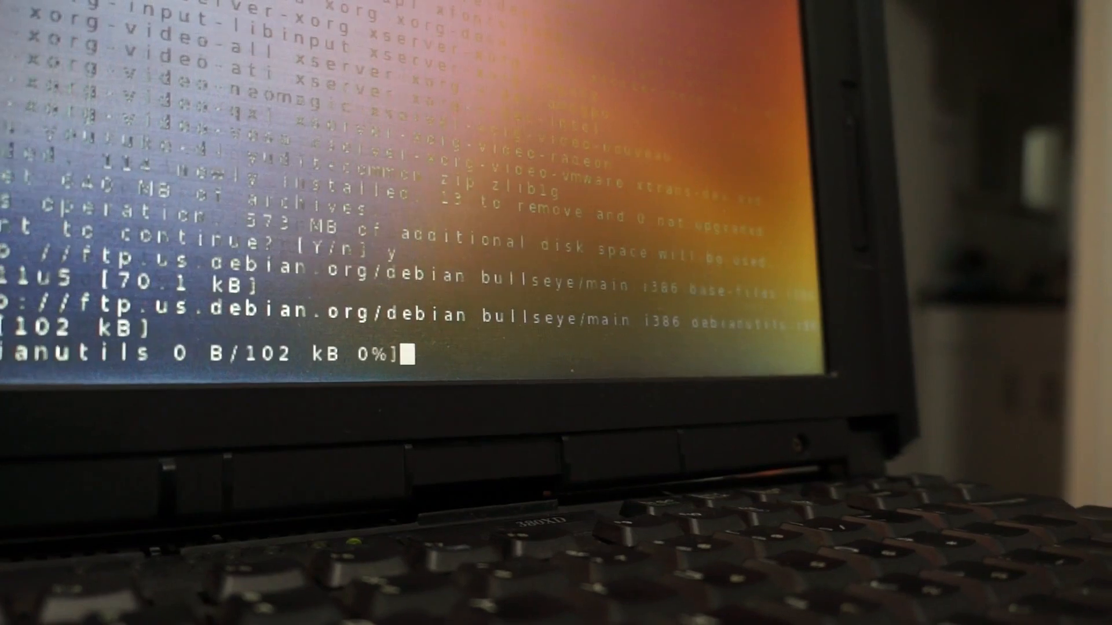